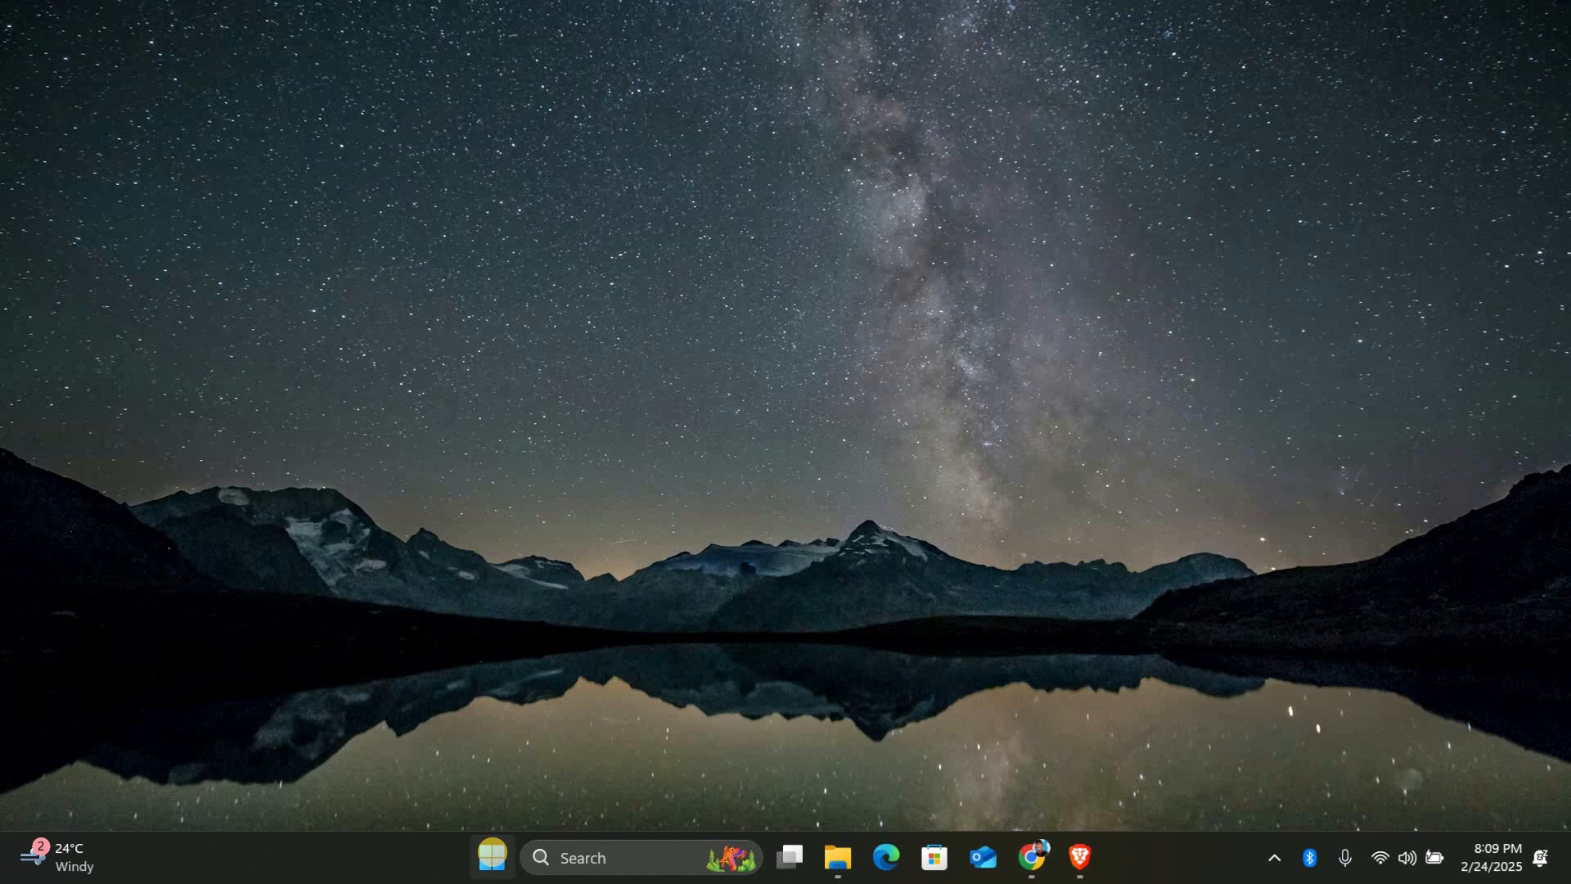
mouse_move(490, 857)
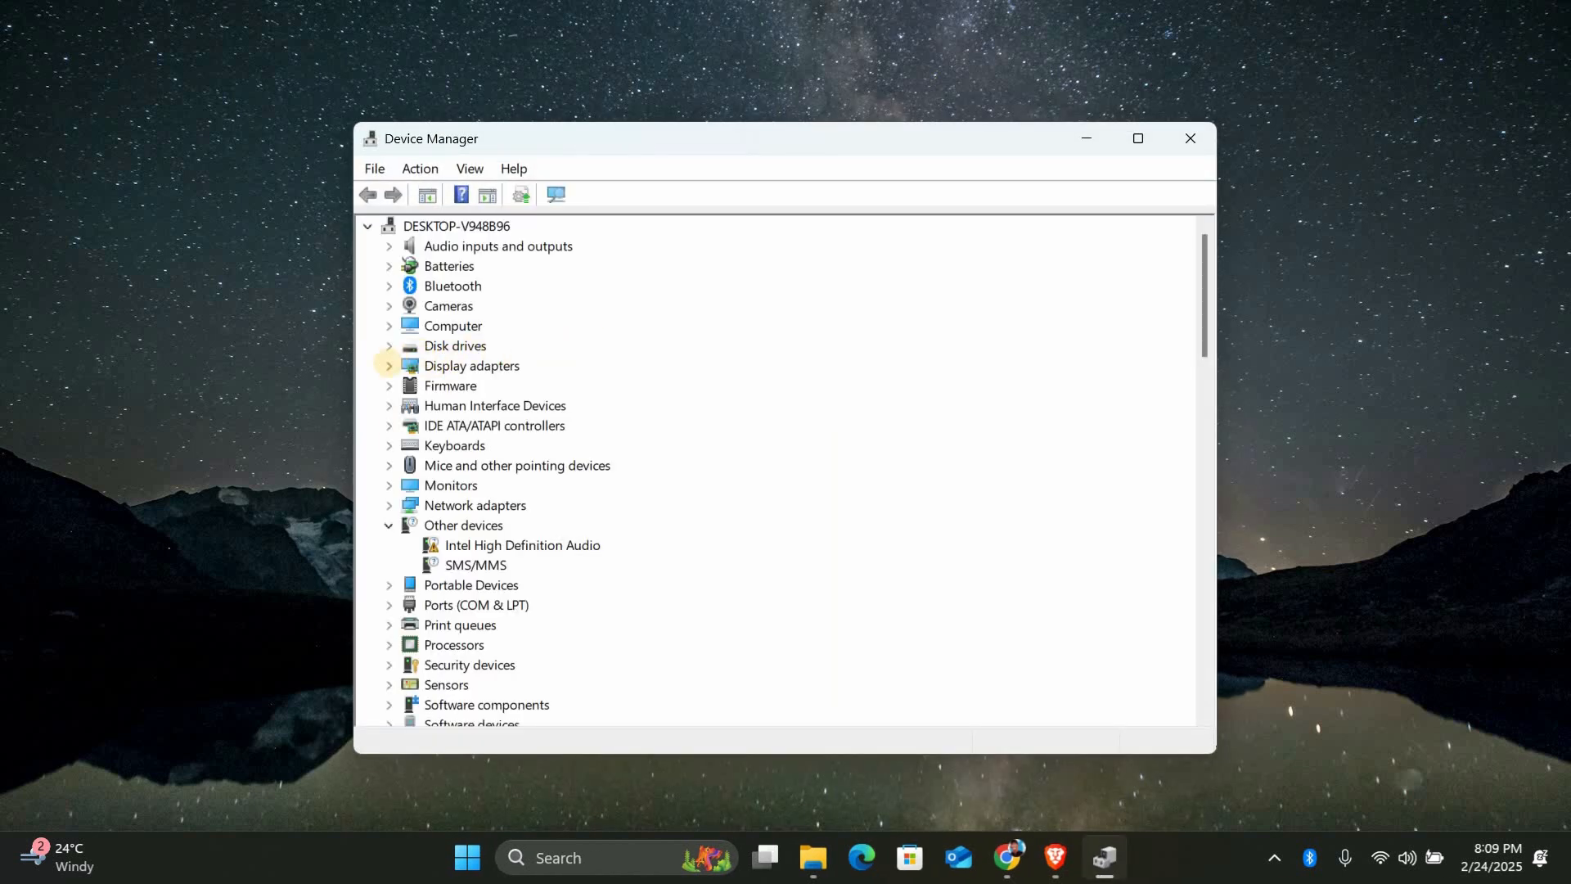
Auto-search for an Intel UHD Graphics 620 driver update, confirm best driver installed, close Device Manager.
left_click(387, 366)
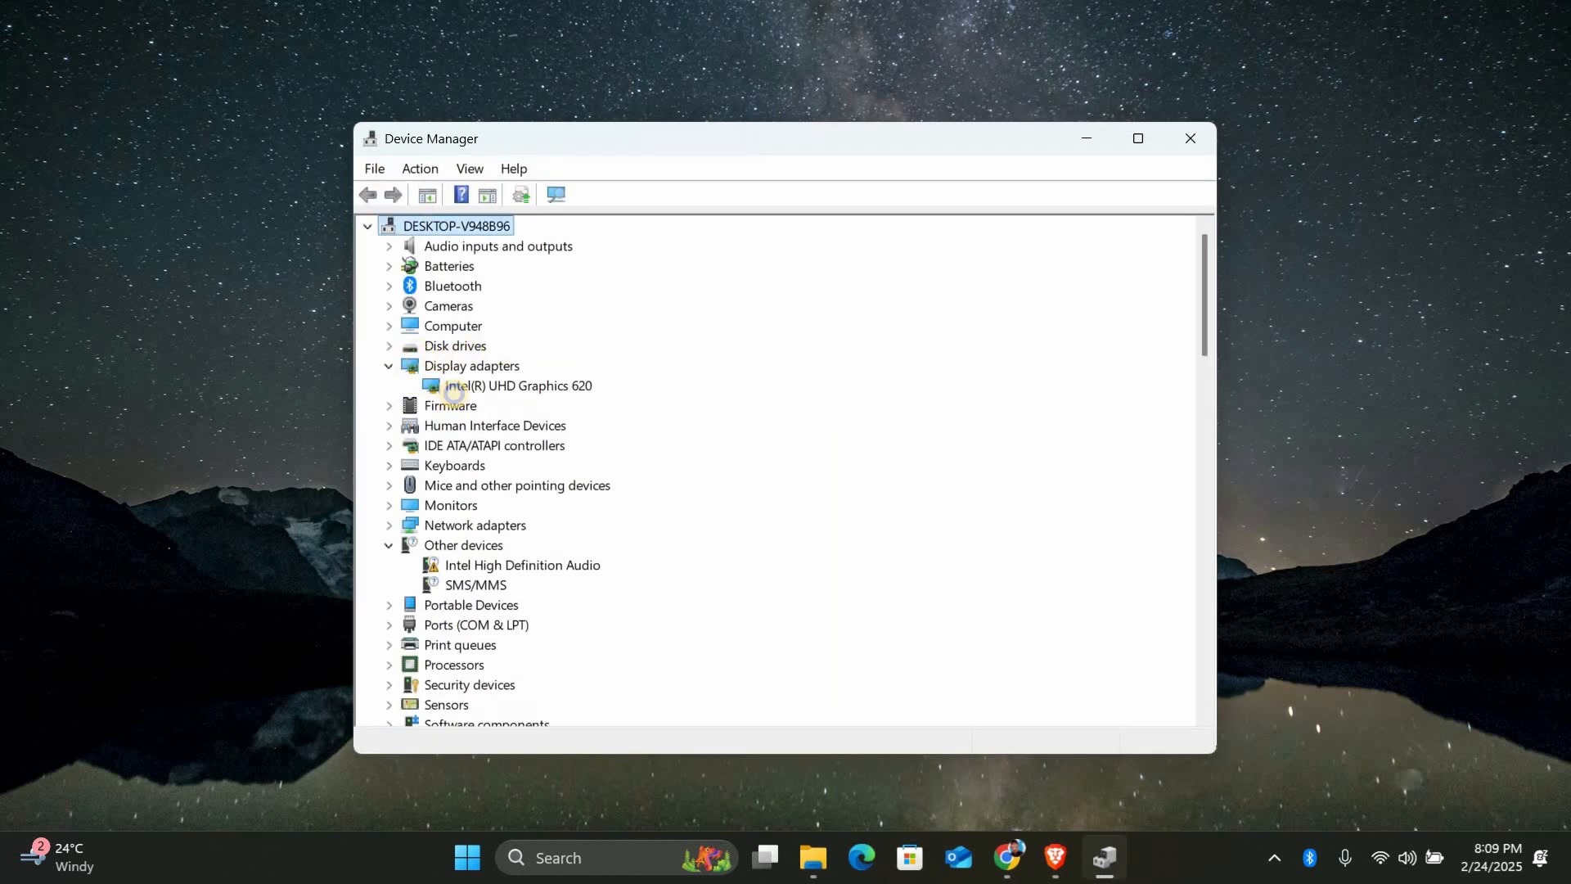
right_click(517, 386)
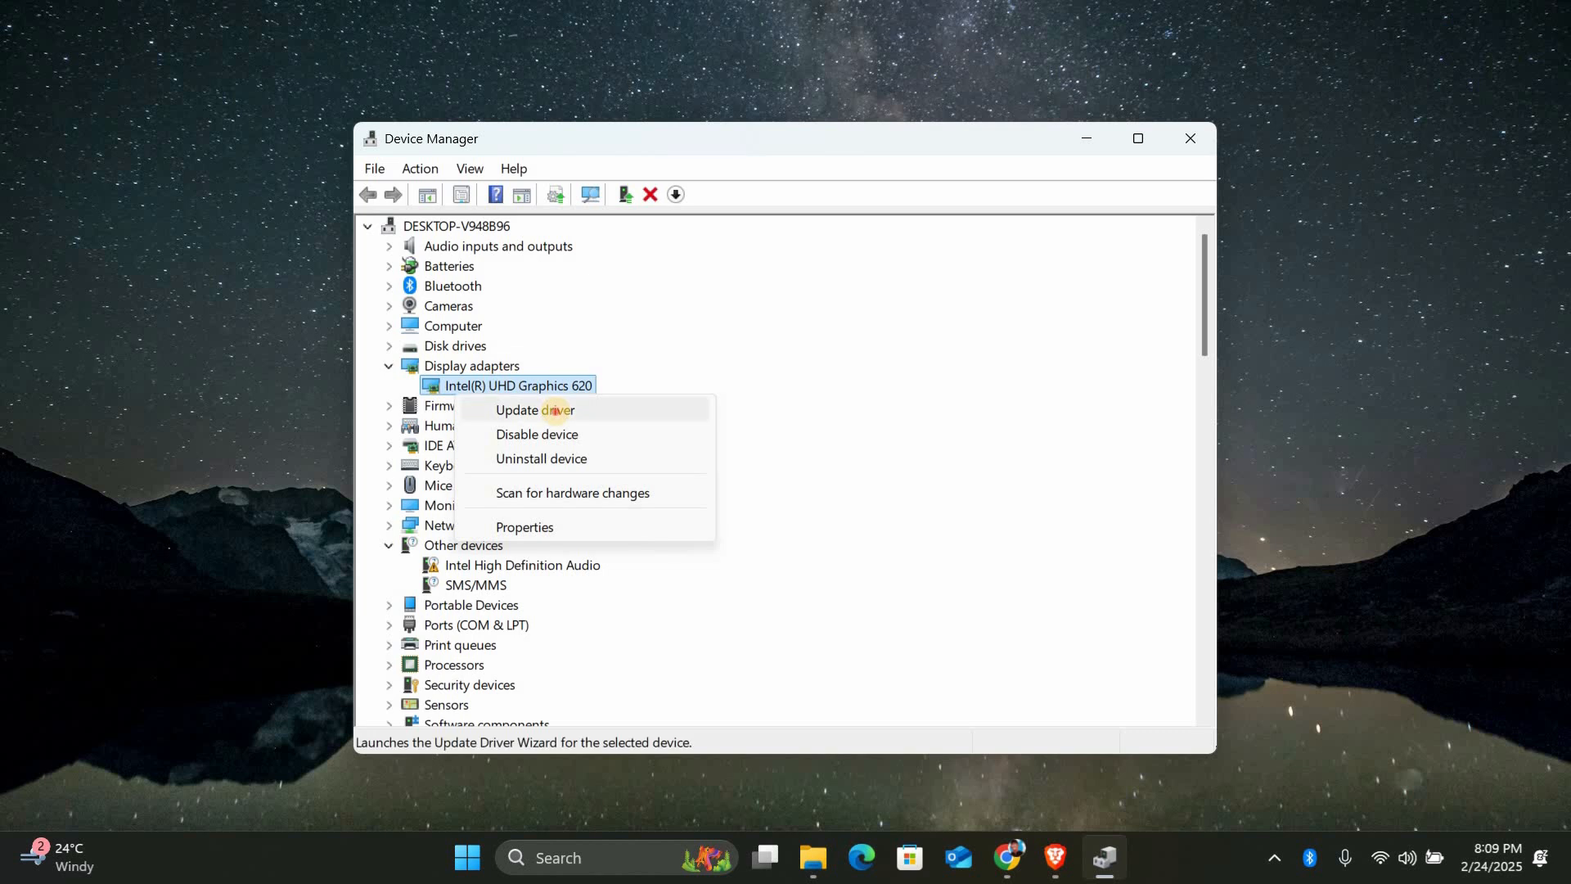
left_click(534, 410)
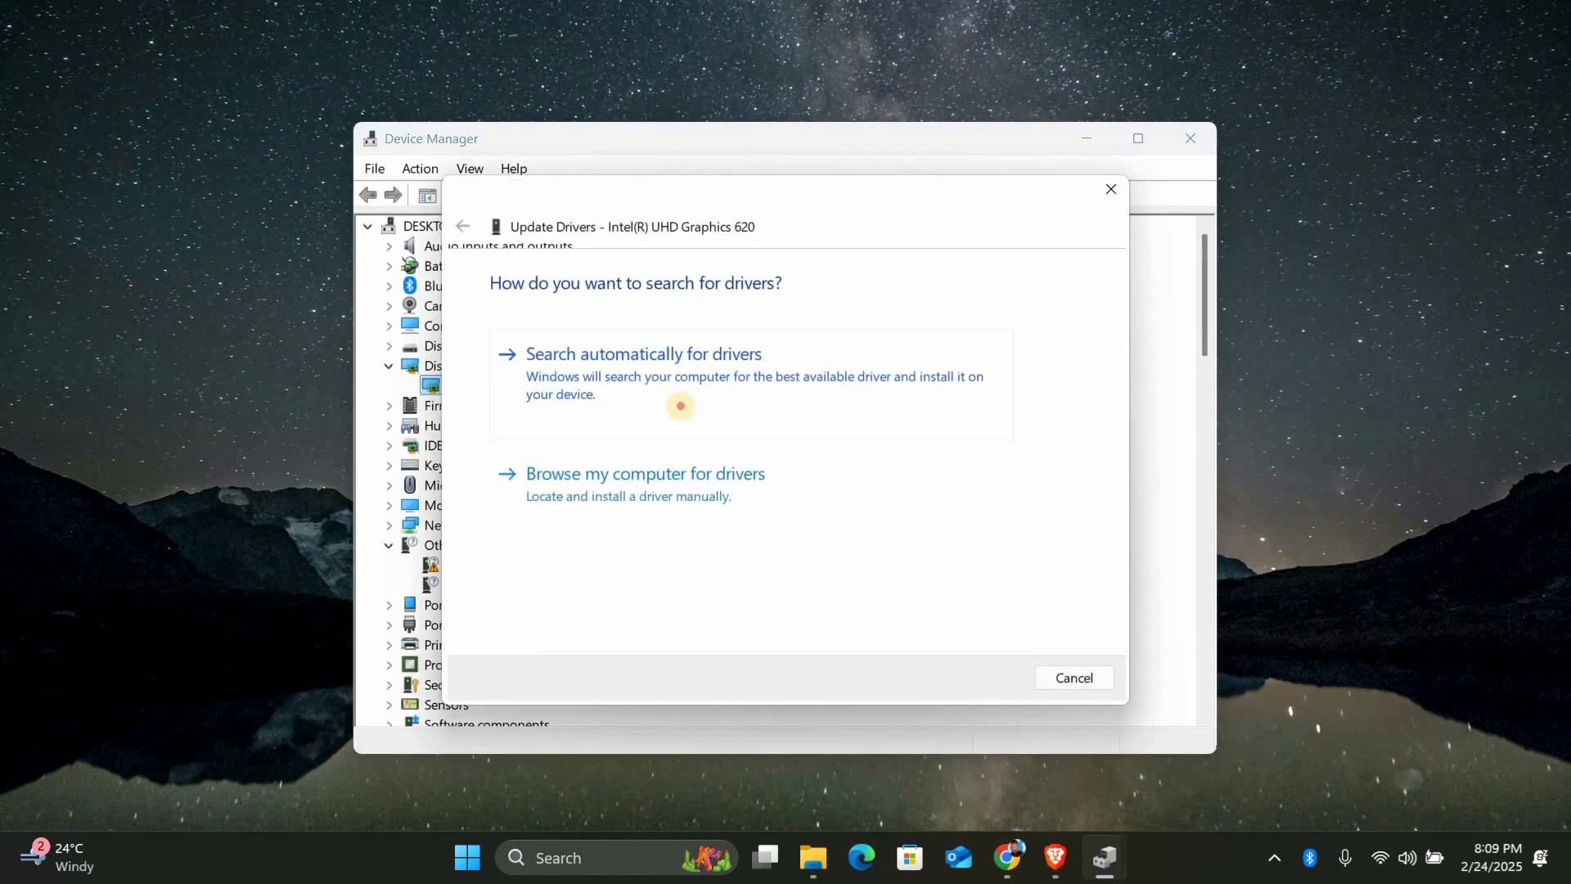
left_click(643, 354)
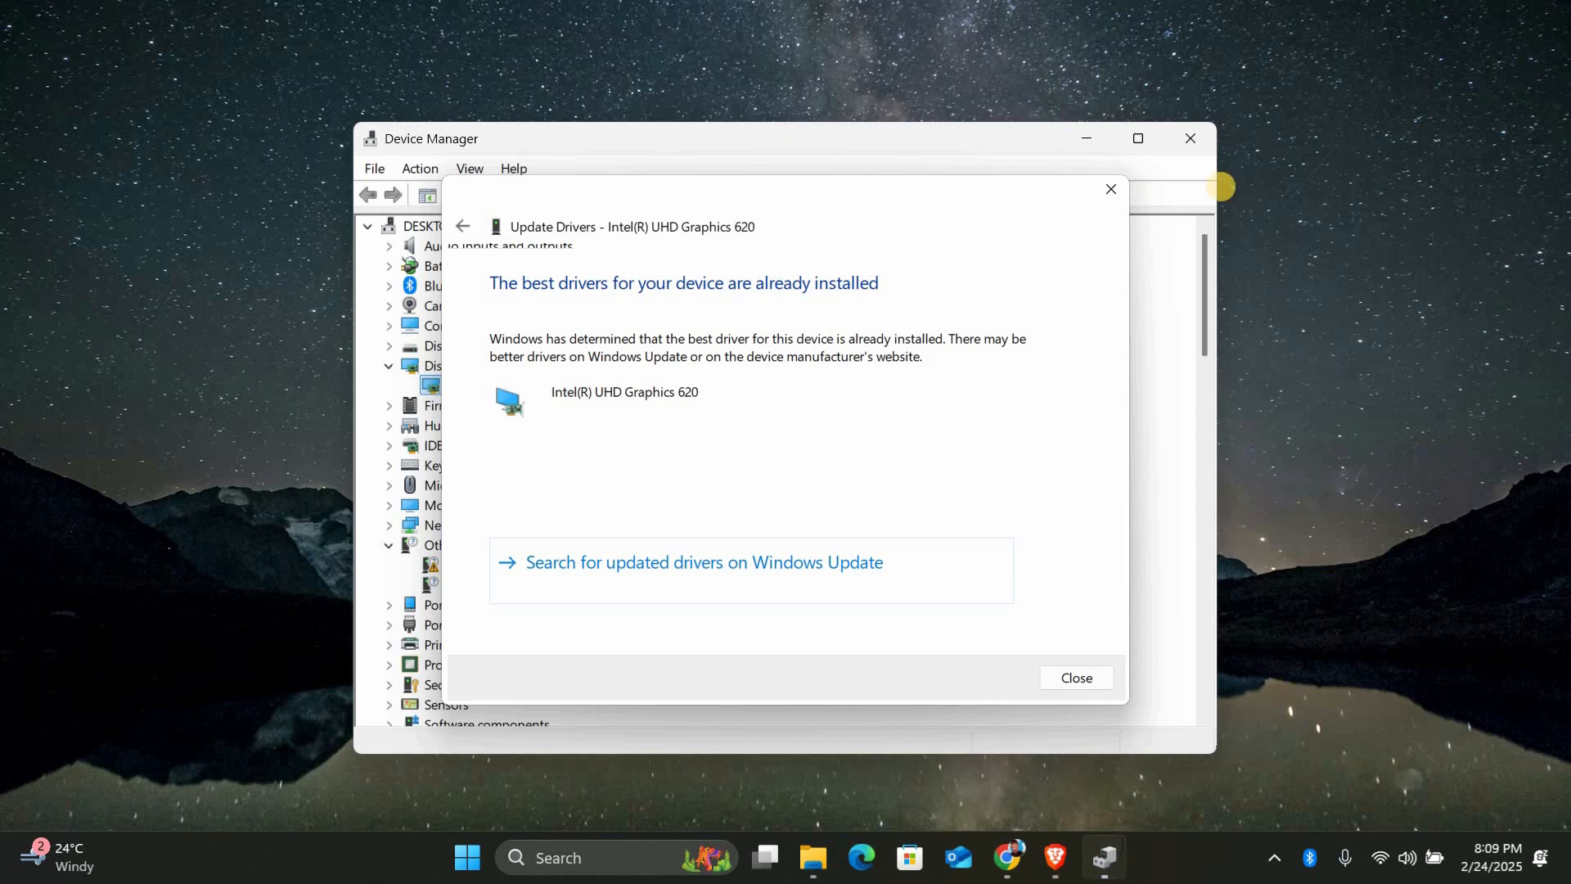
left_click(1075, 678)
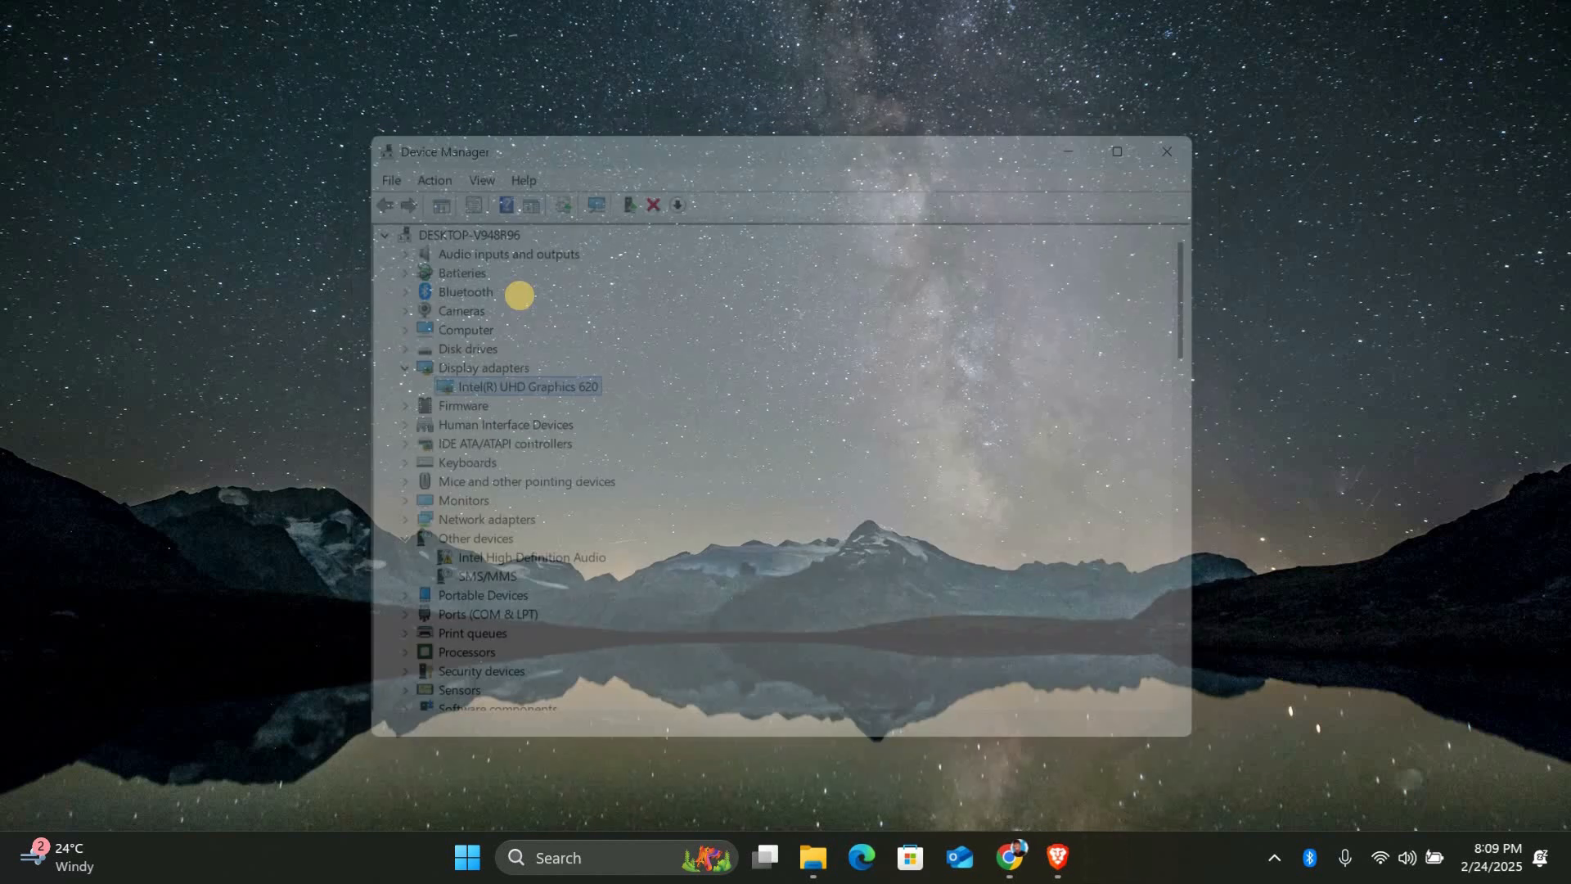
left_click(1165, 151)
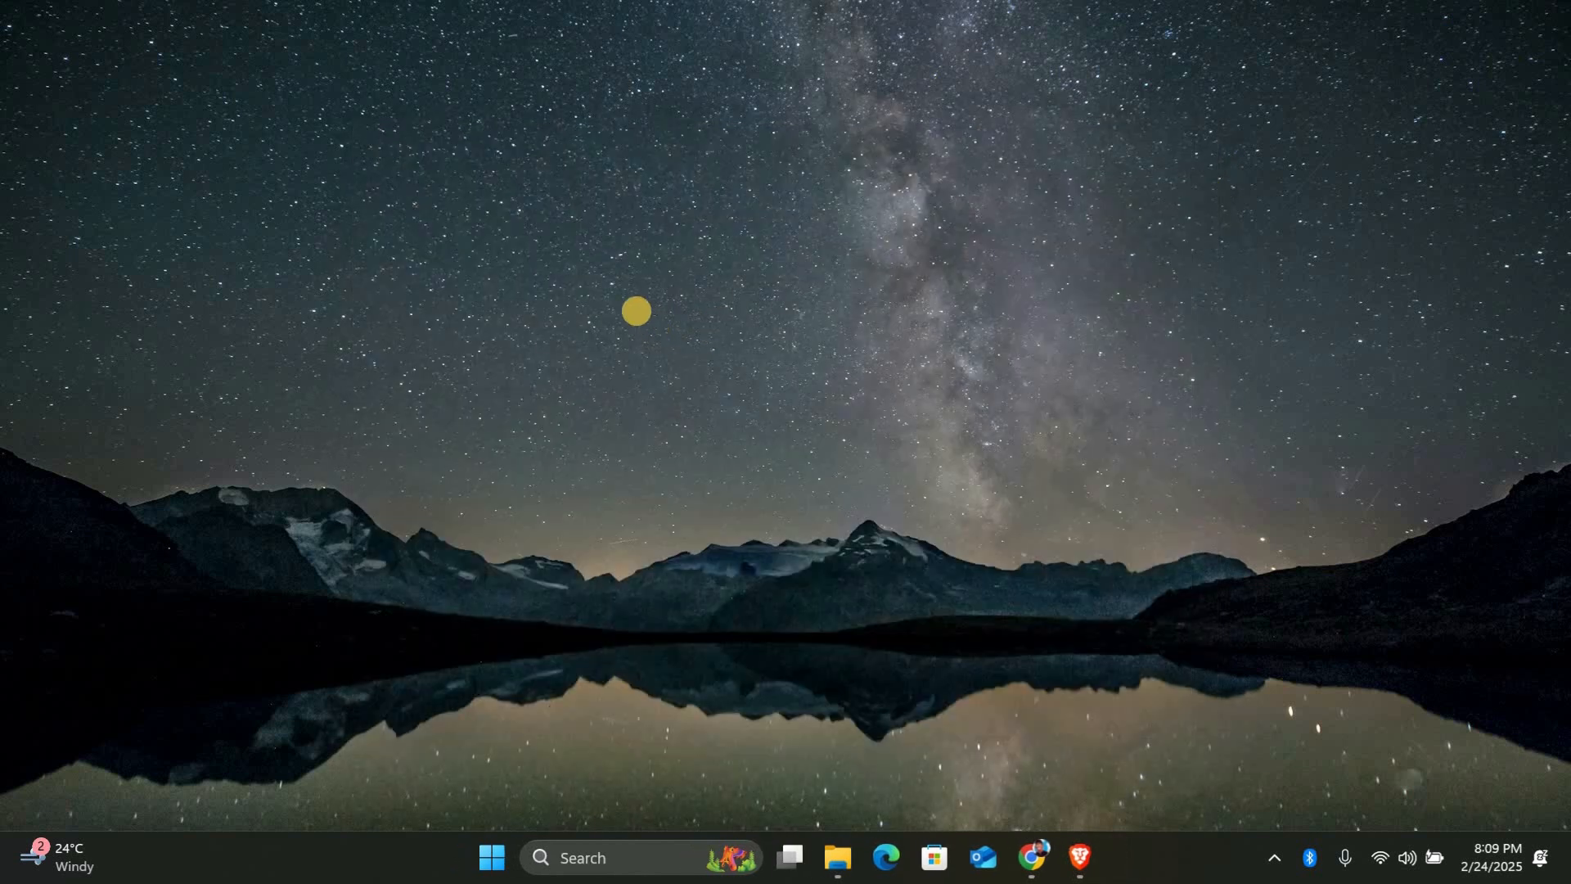
right_click(633, 312)
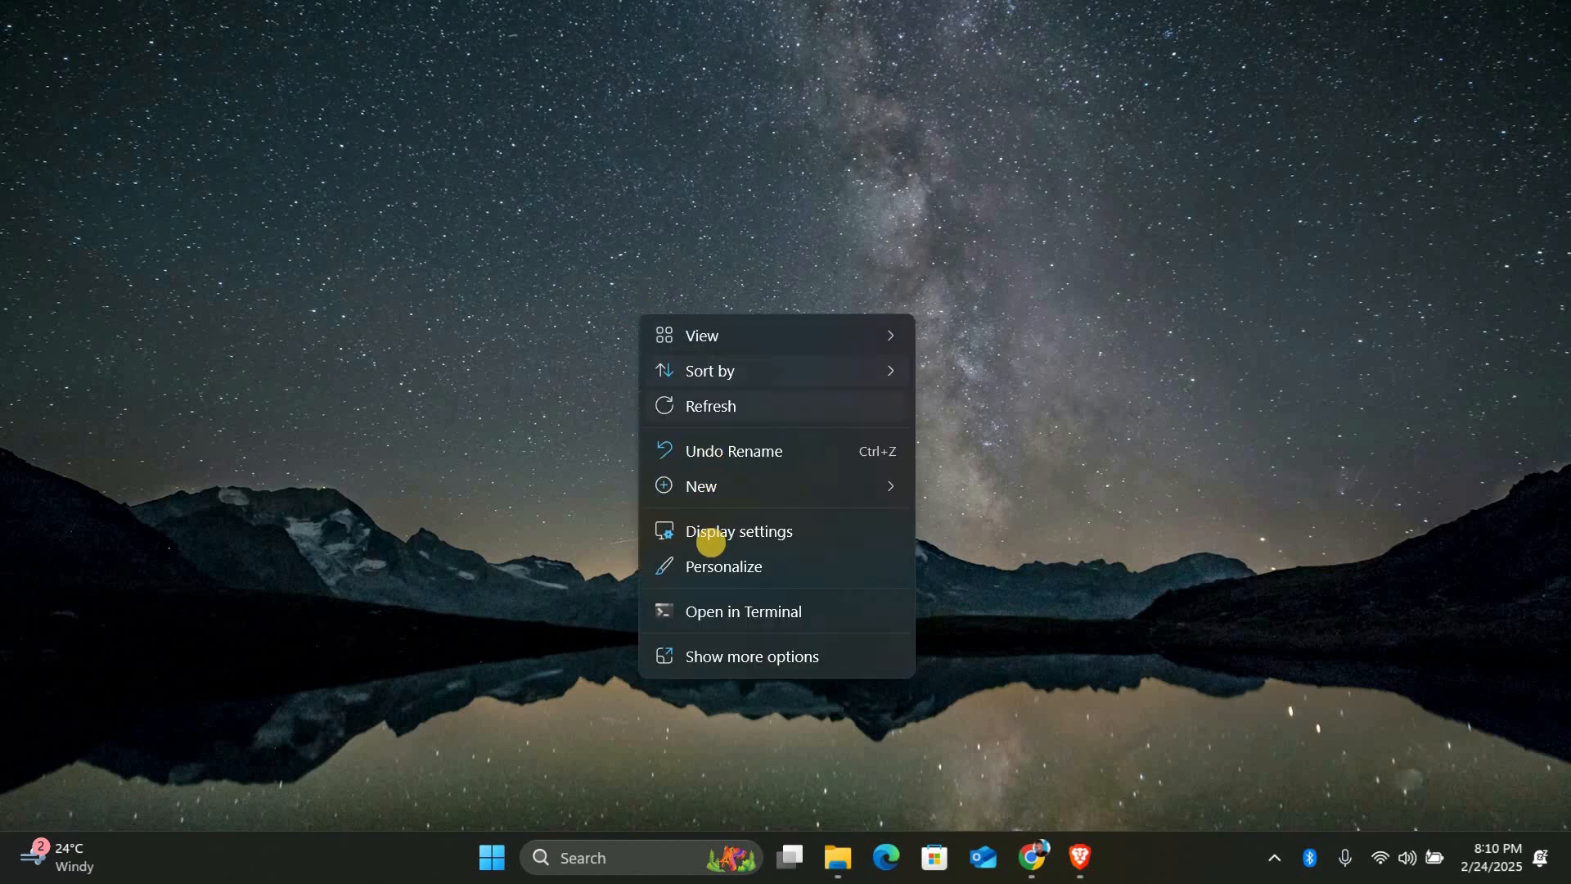
Check the refresh rate under Advanced display, keep 60.05 Hz, and close Settings.
left_click(739, 531)
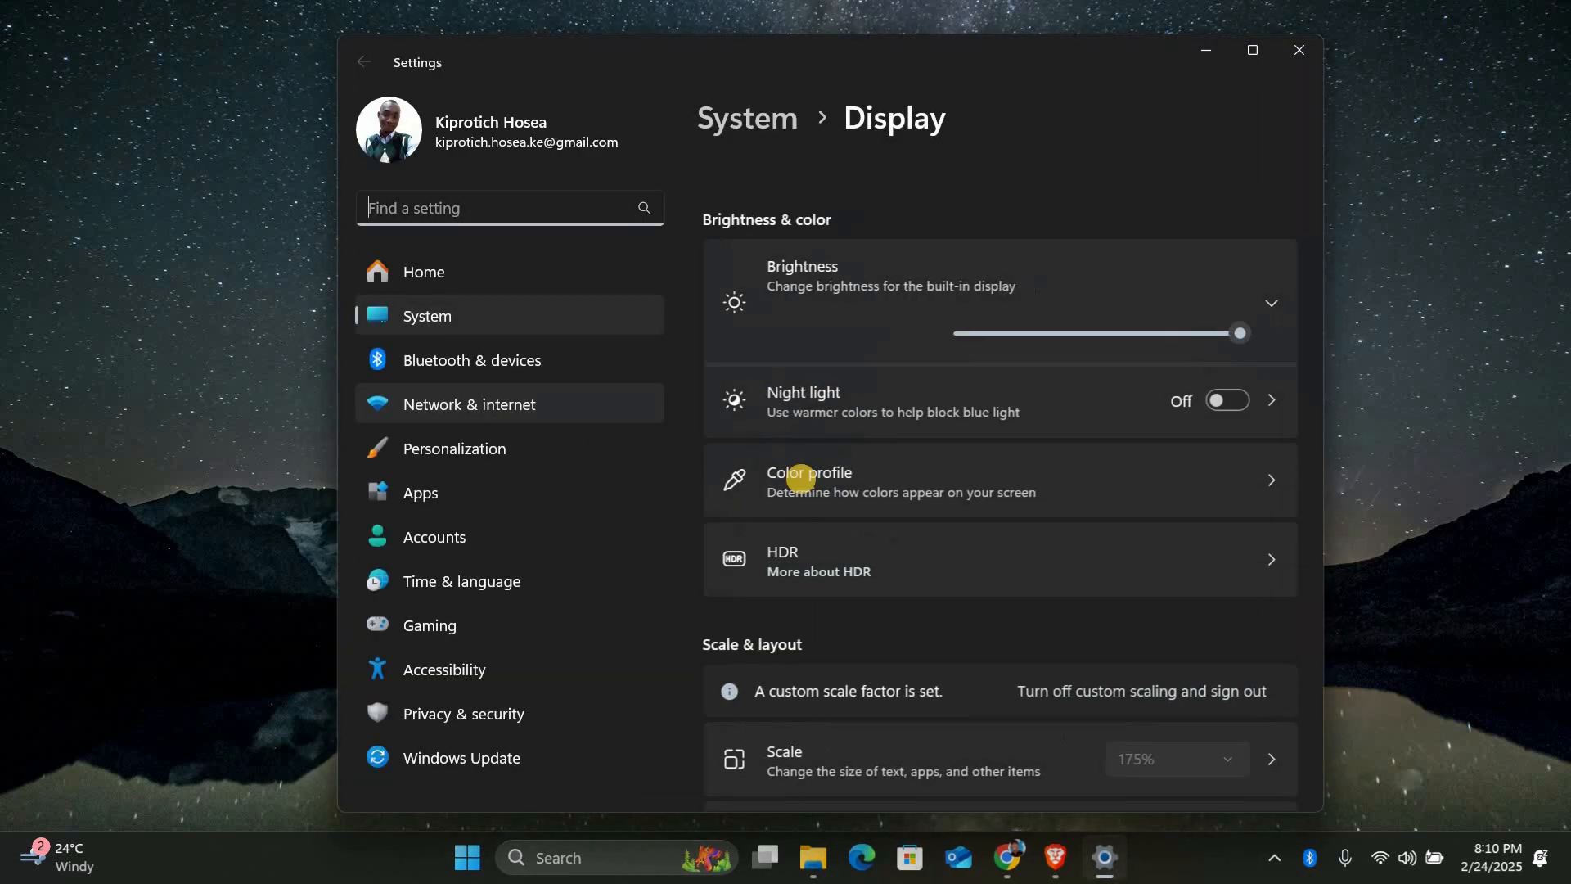
scroll("down", 3)
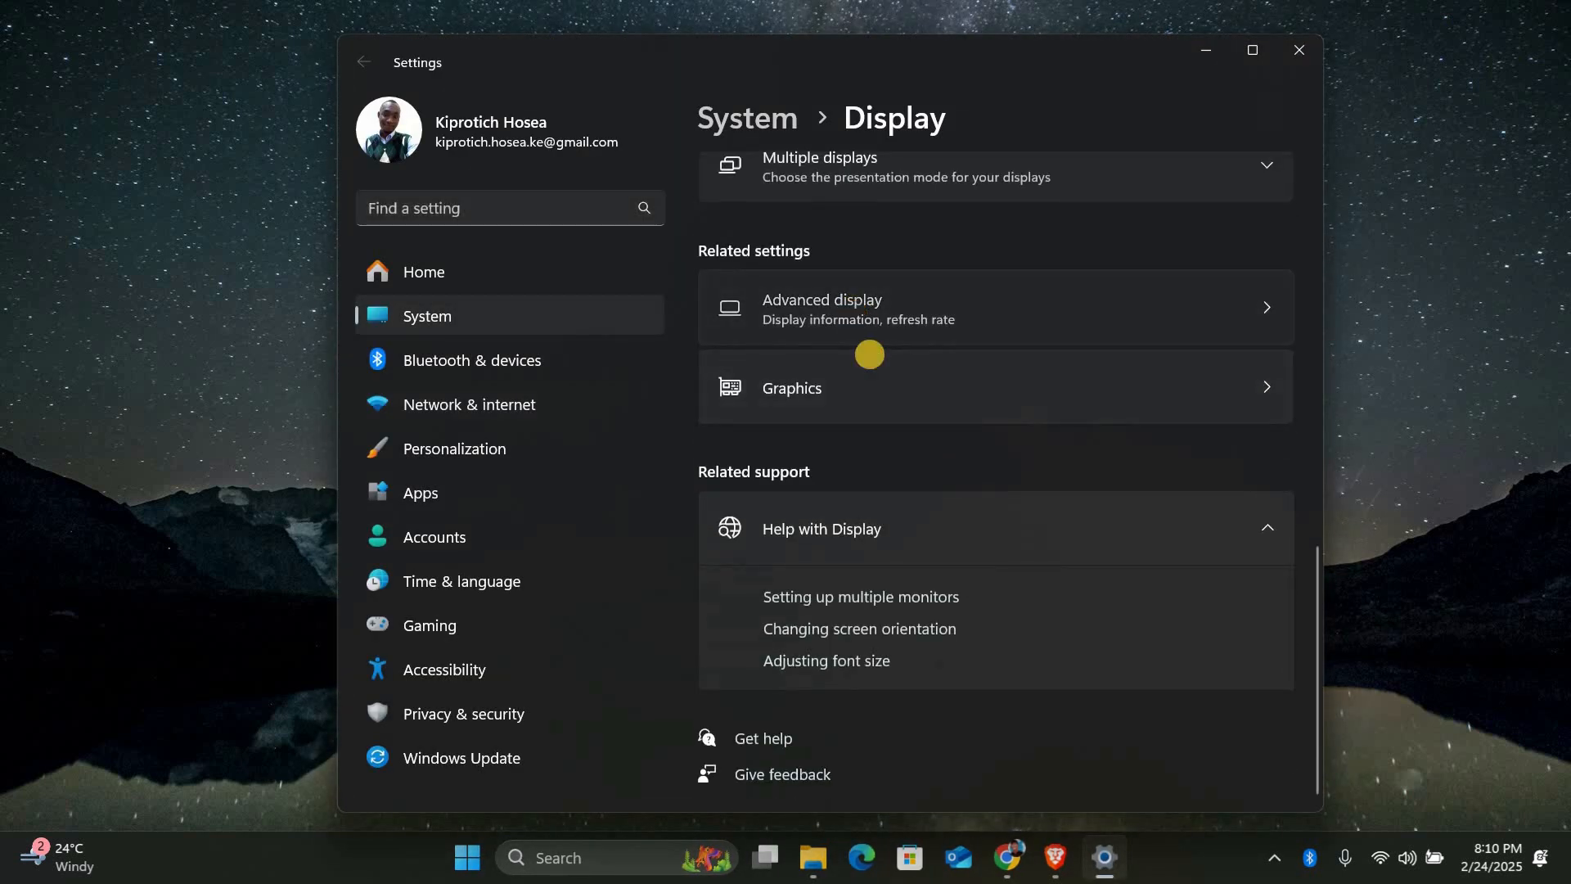
left_click(821, 307)
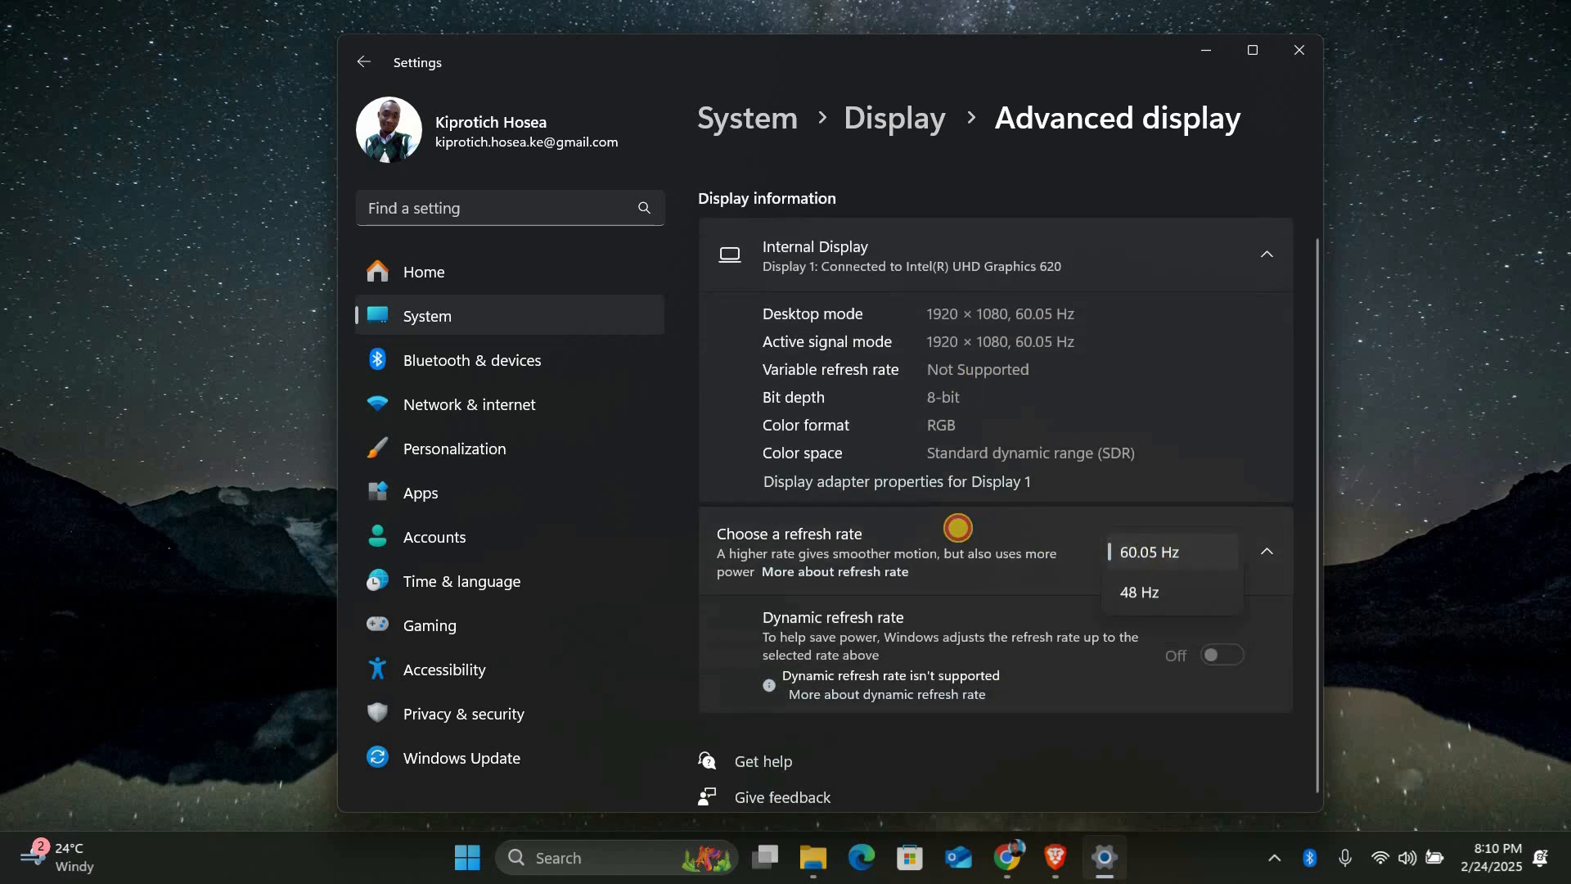
left_click(1149, 551)
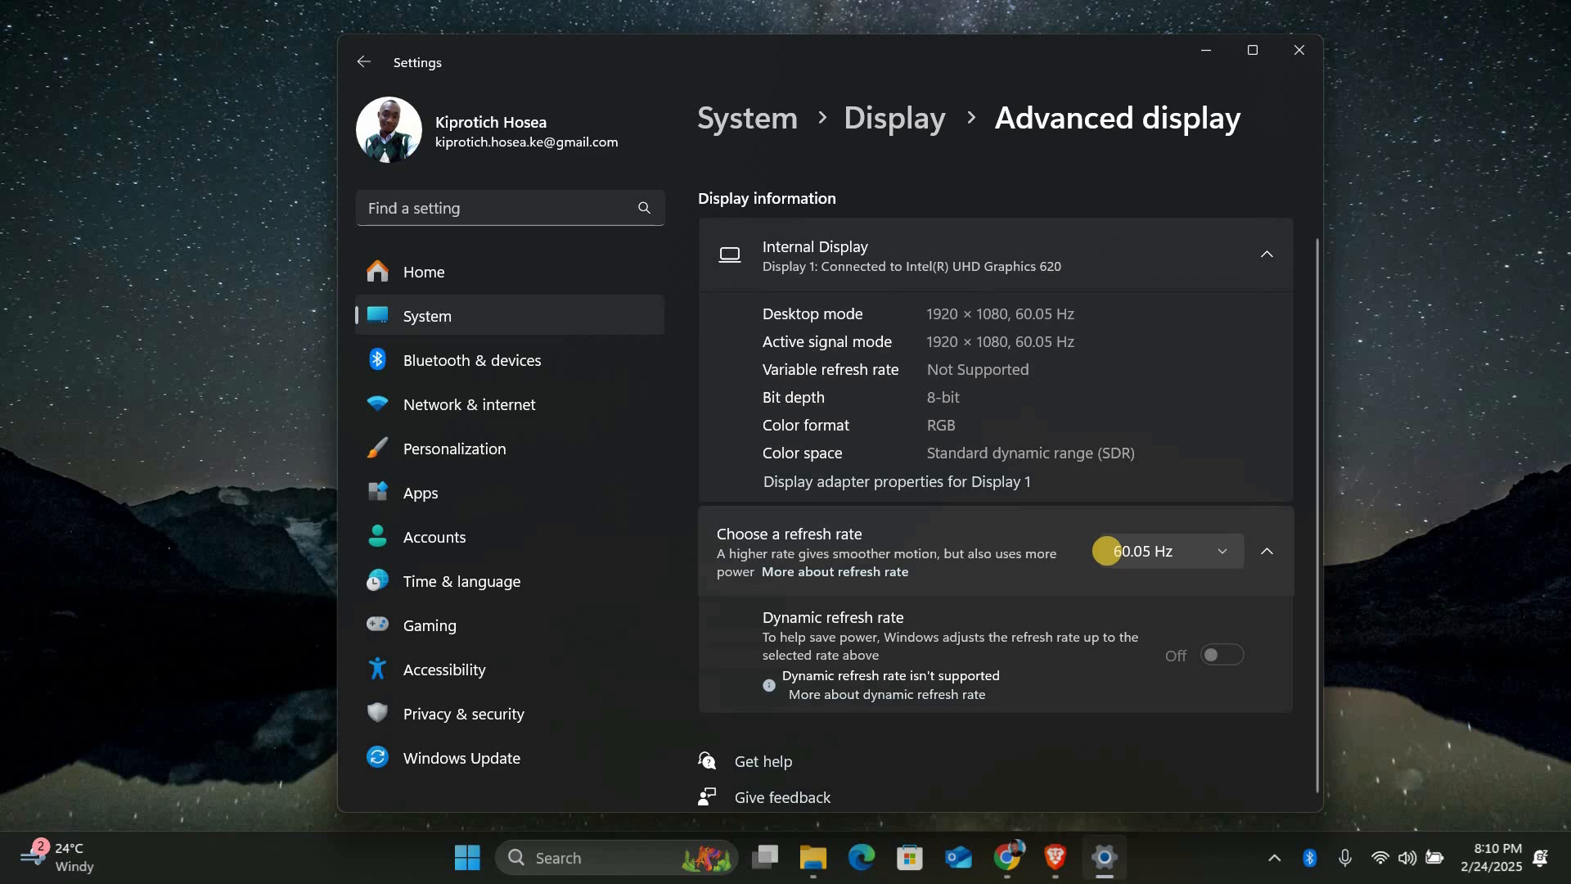
mouse_move(1290, 67)
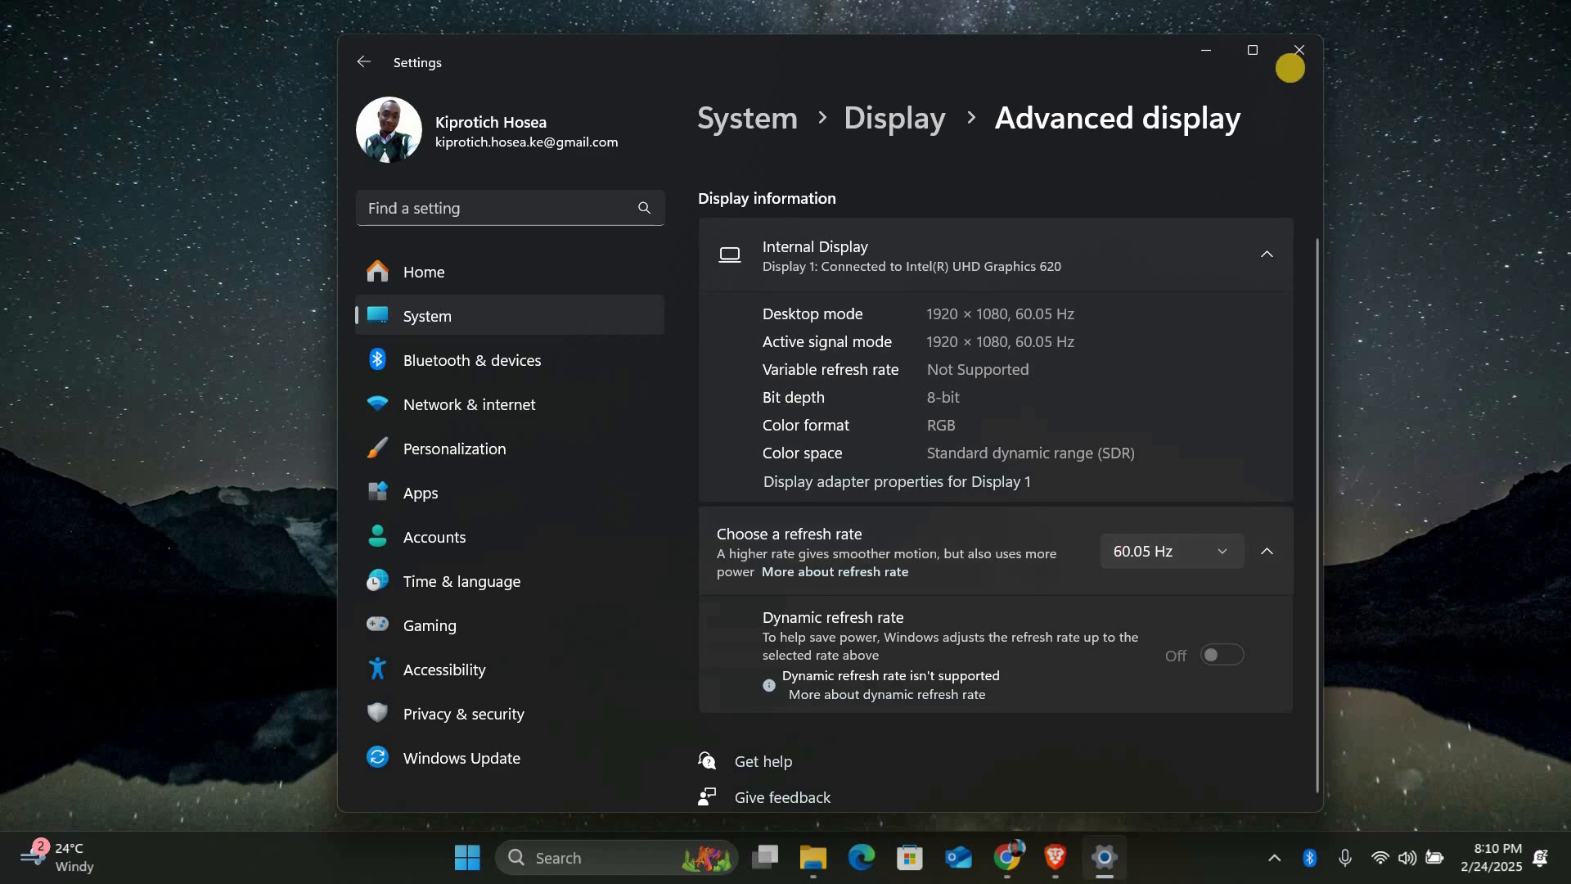
left_click(1298, 50)
type("msconfig")
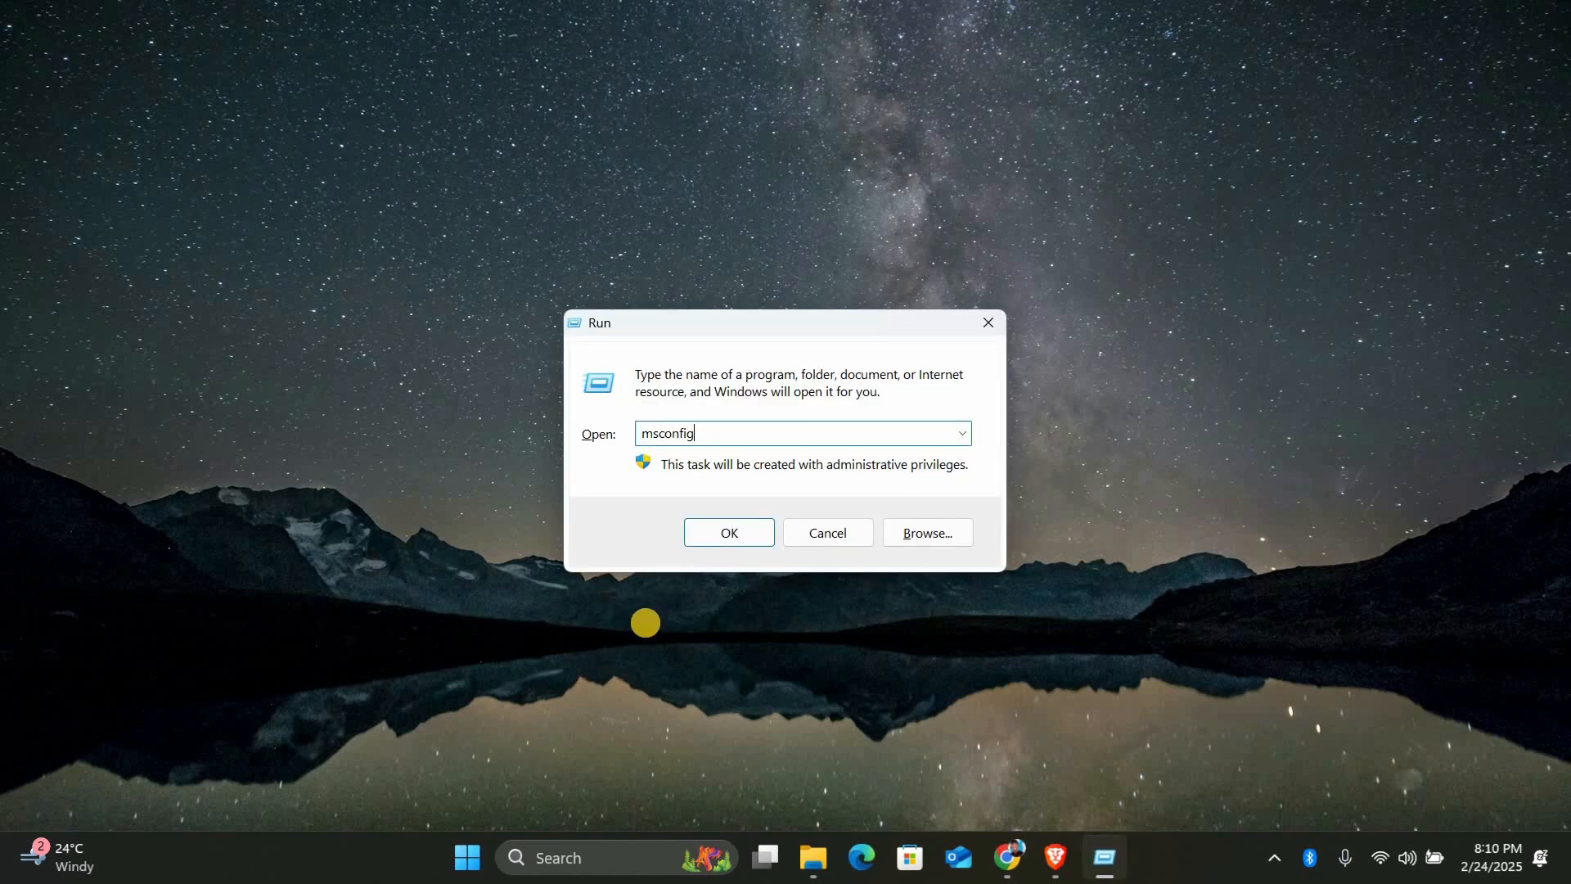
Toggle Safe boot on and back off in msconfig's Boot options, then close without applying.
left_click(728, 532)
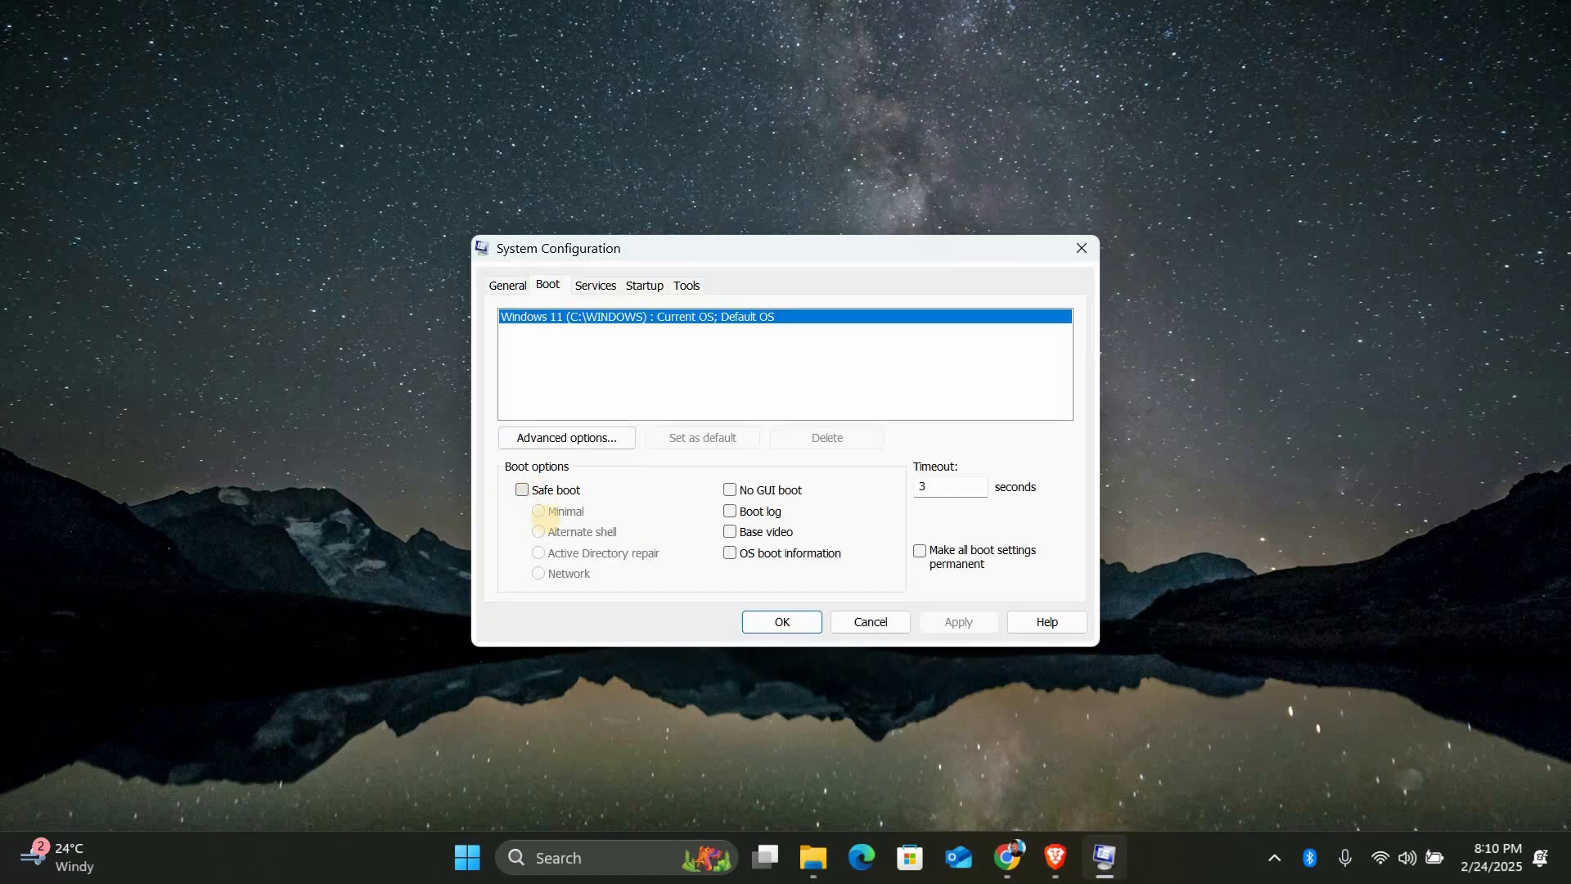
left_click(521, 490)
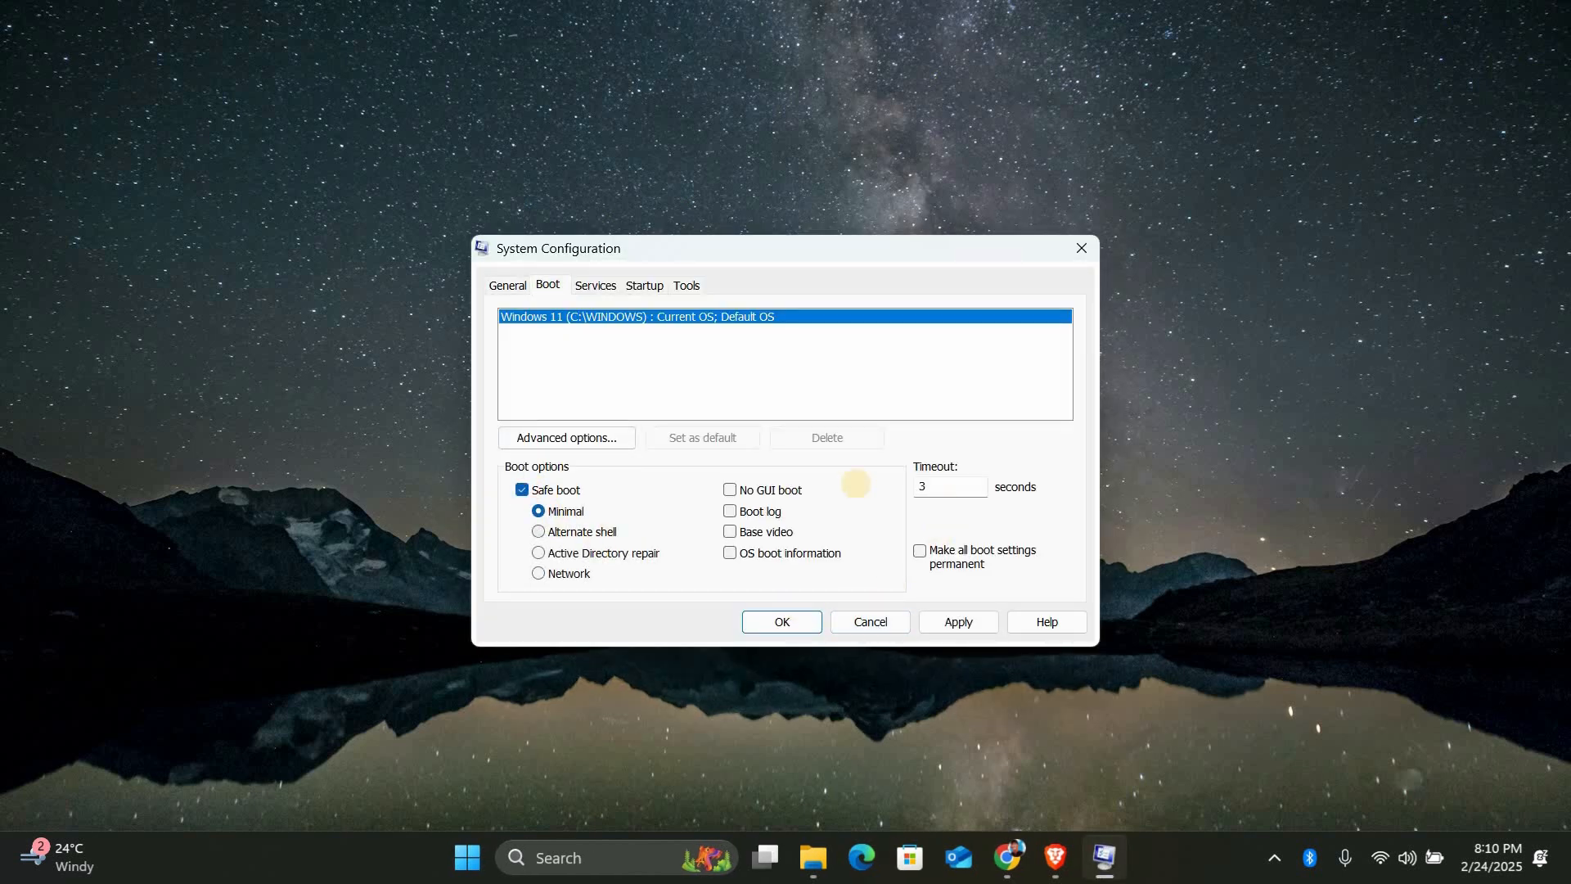
left_click(521, 490)
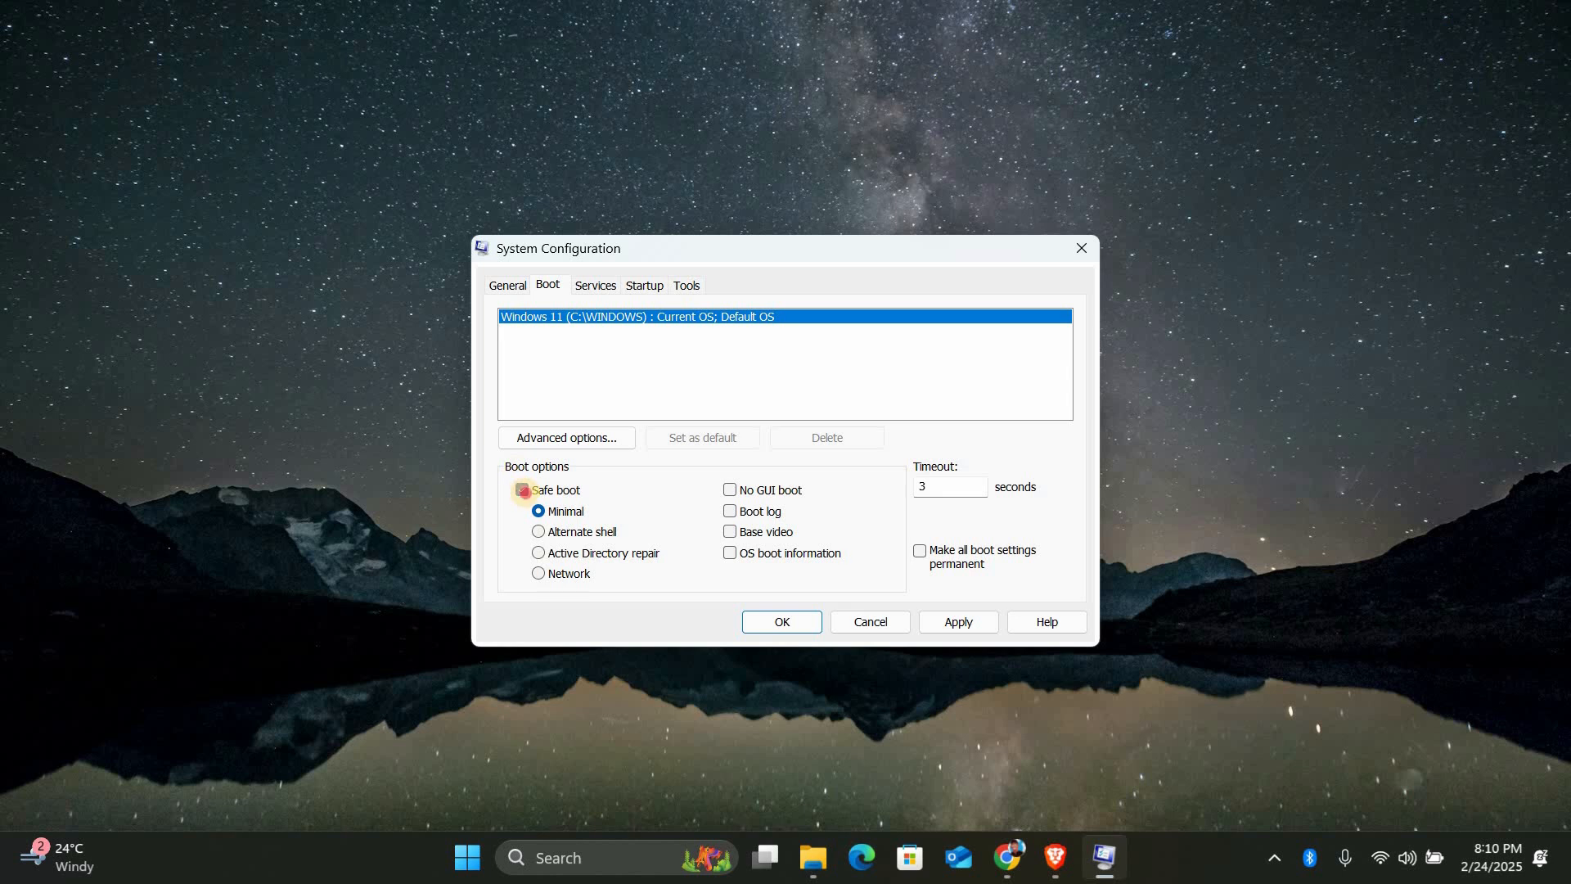
left_click(521, 490)
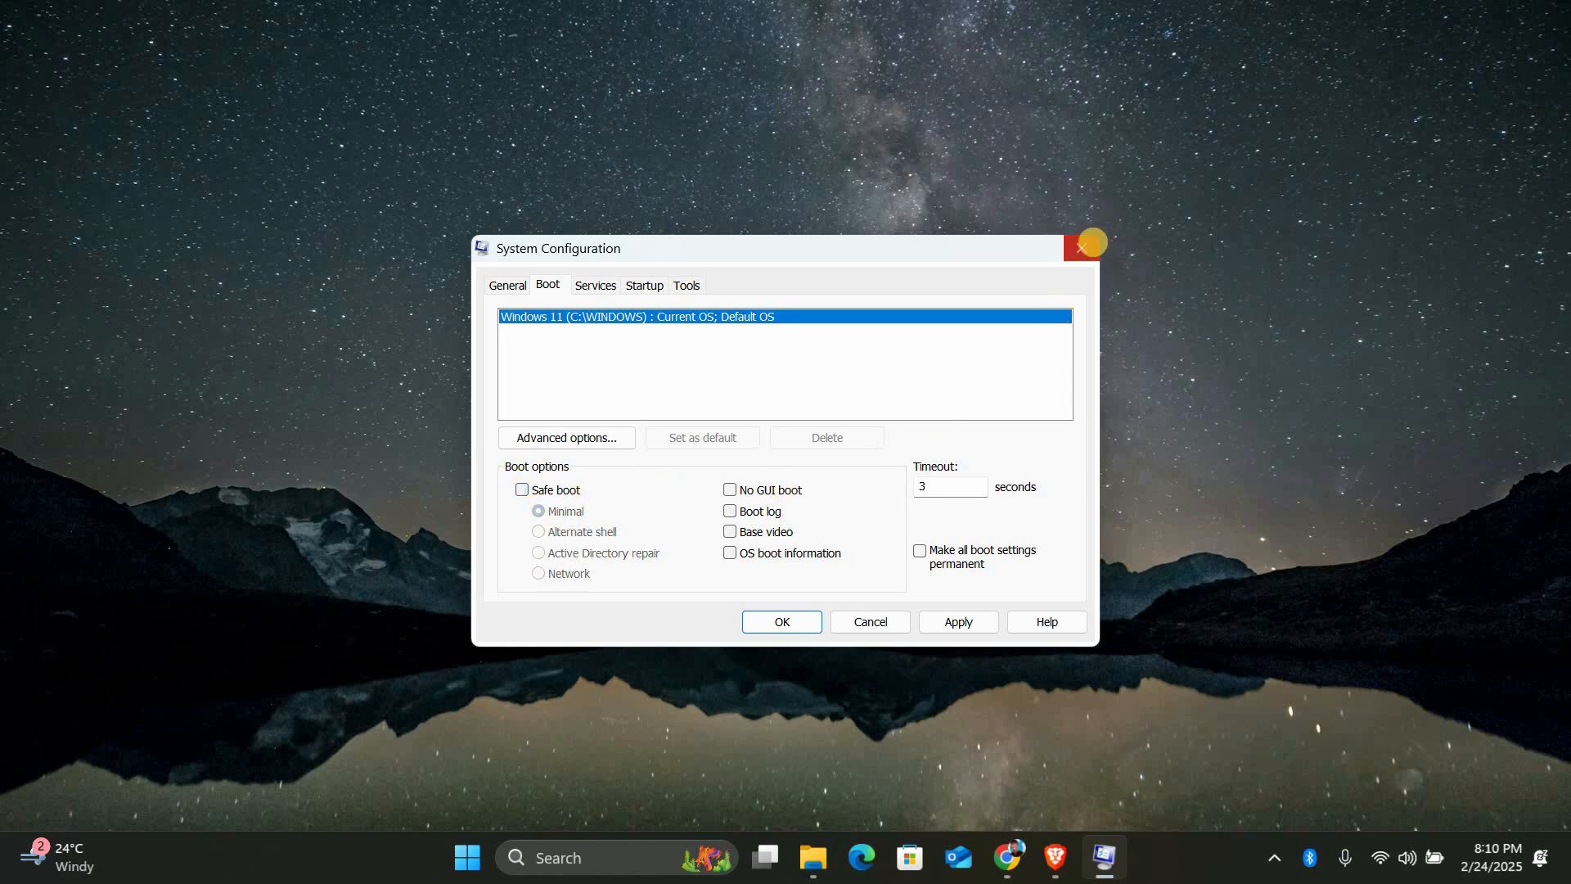
left_click(1081, 243)
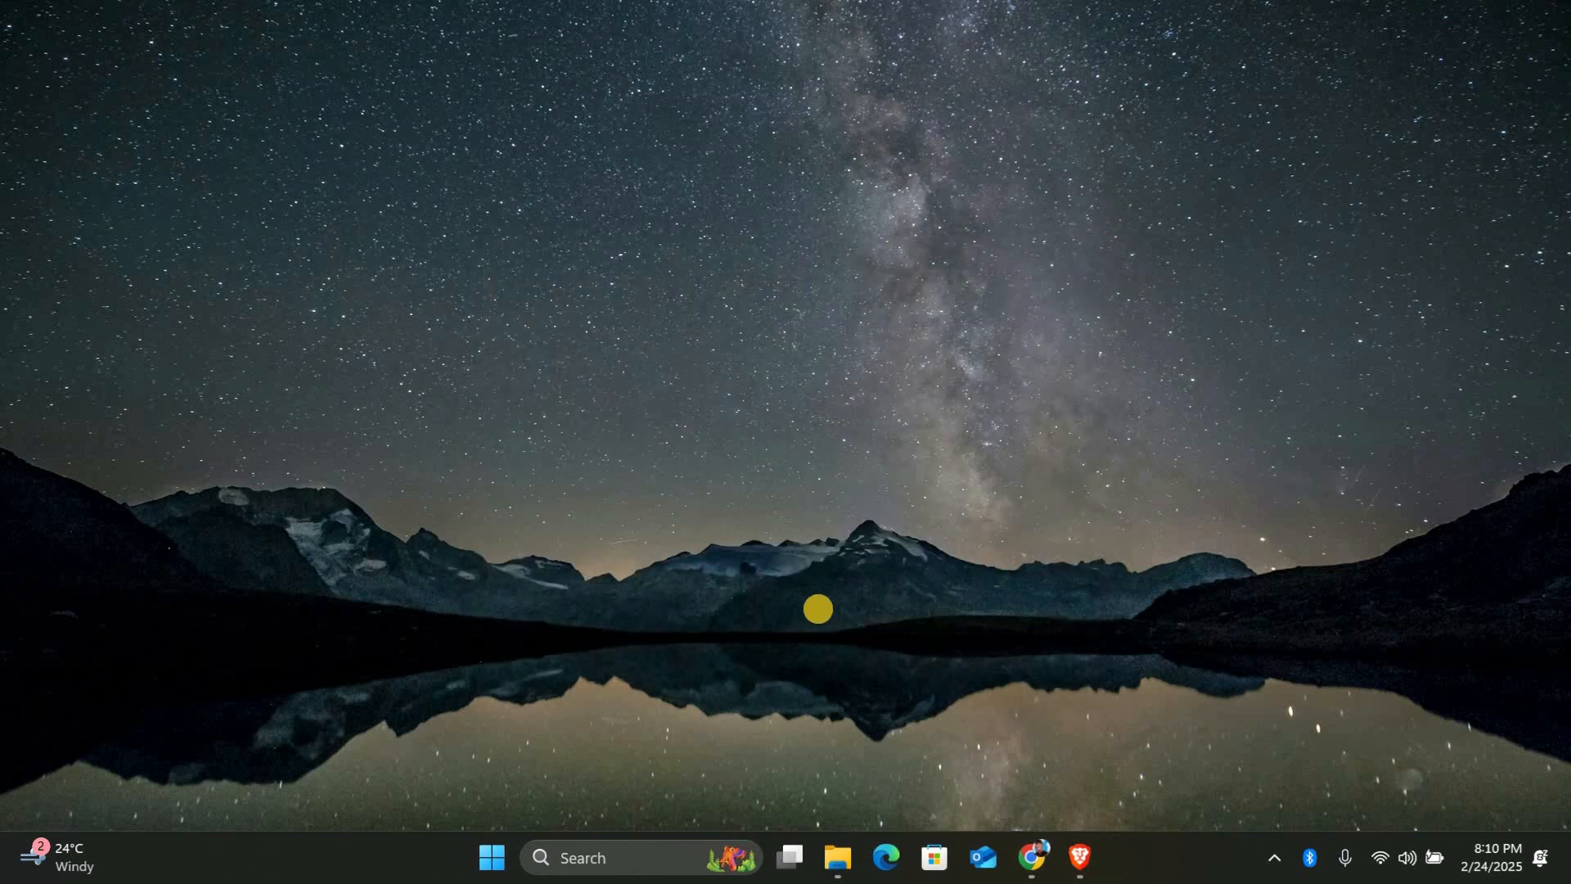